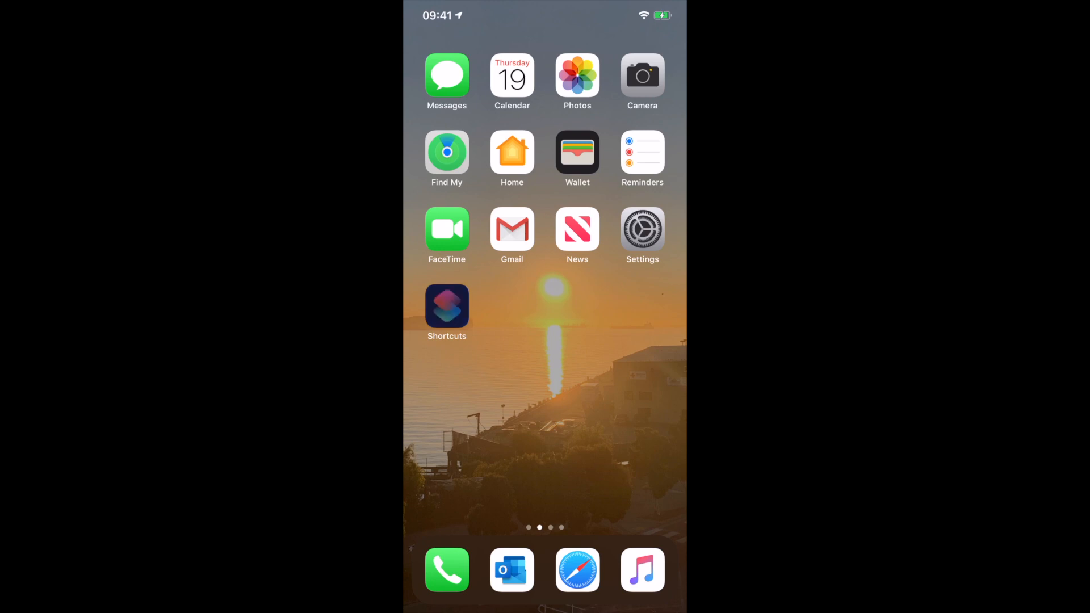
- Review the Turn On The Pie Cade shortcut's JSON body with enabled and poeEnabled True, then finish editing
click(446, 306)
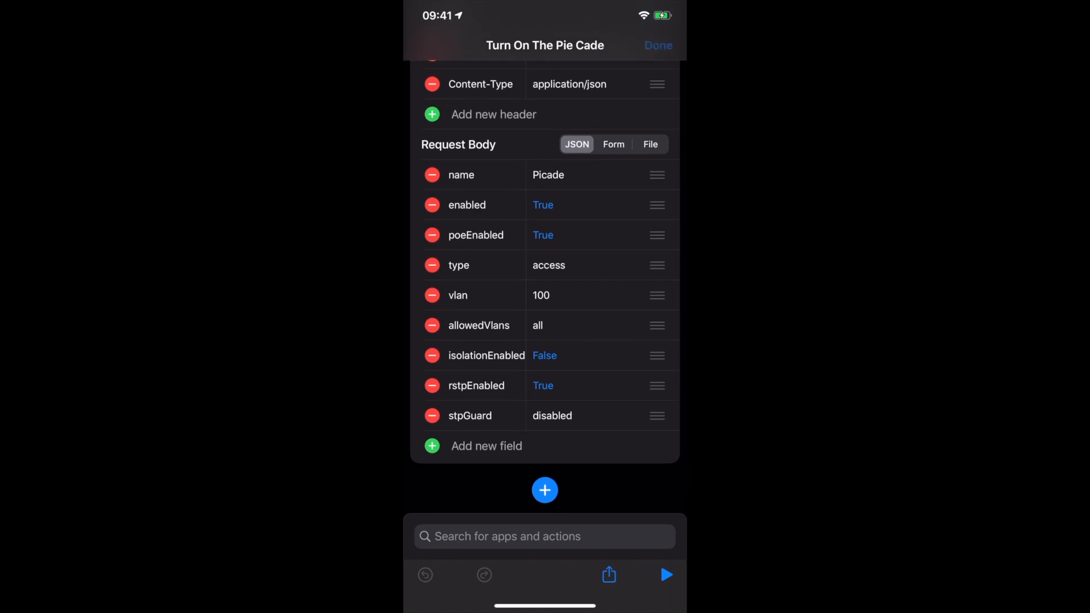
click(657, 45)
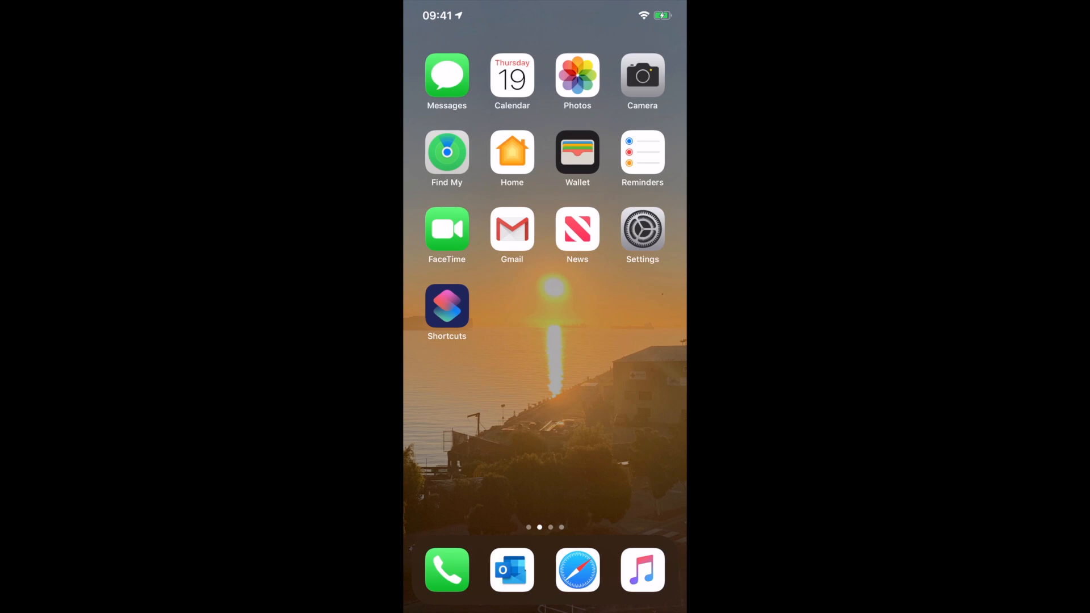
- Ask Siri to "Turn on the Pie Cade" so the port-enabling shortcut runs
key(siri)
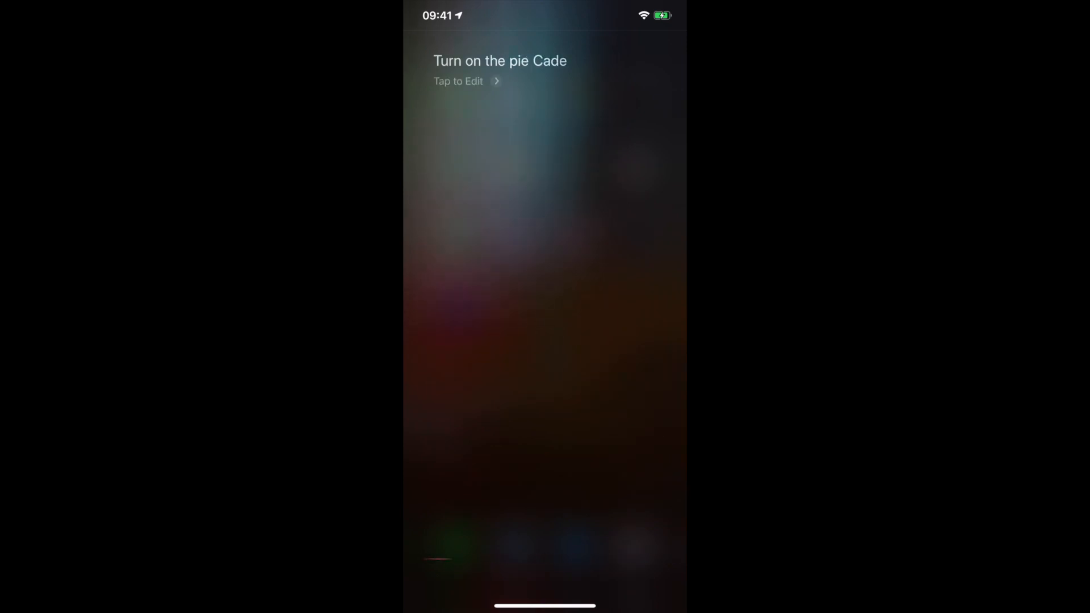